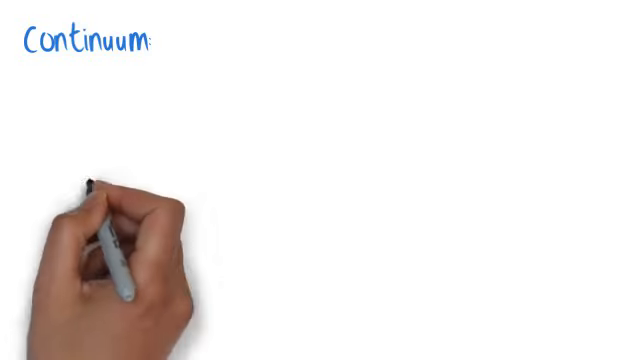
text(Temperature)
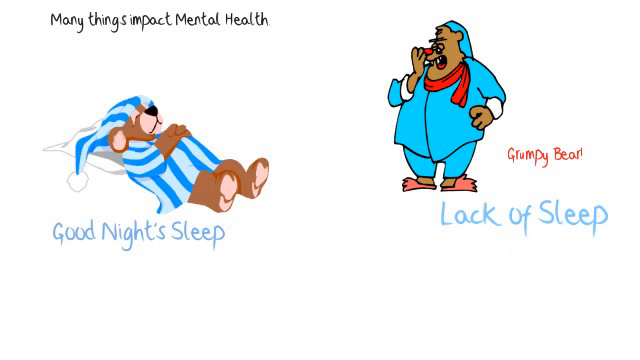
text(S)
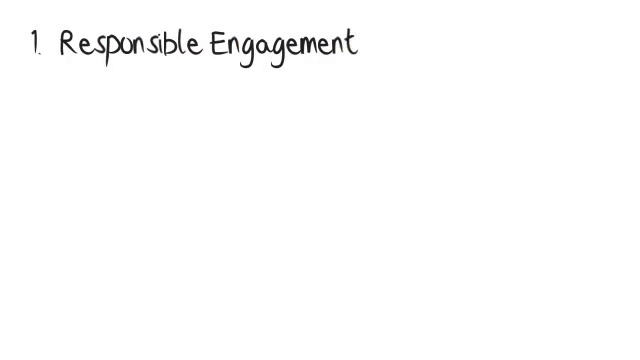
text(connects to daily life)
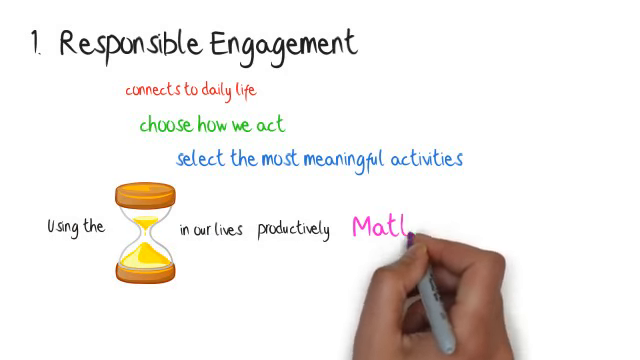
text(Matters!!!)
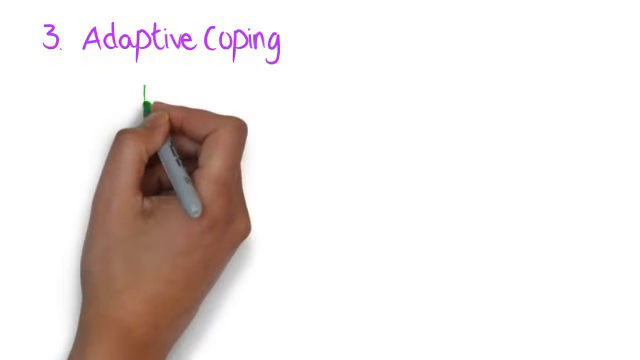
text(Deal with :)
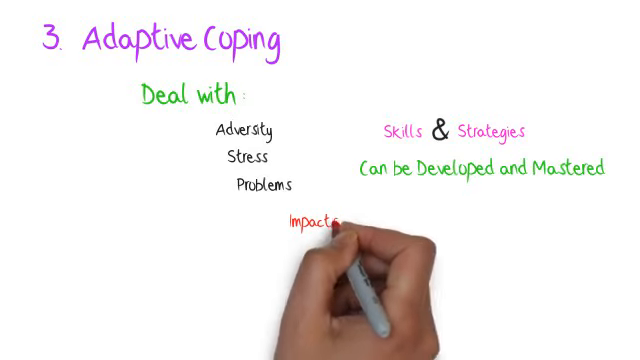
text(Quality of Life)
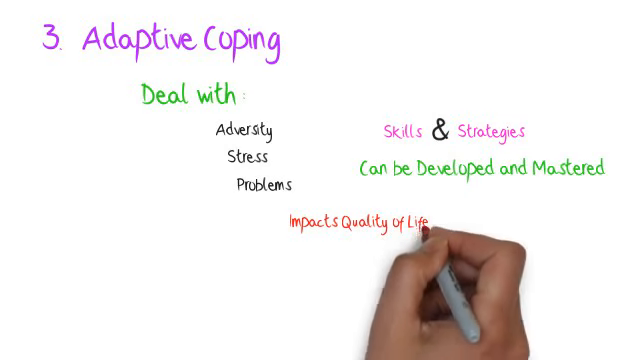
text(We Can't)
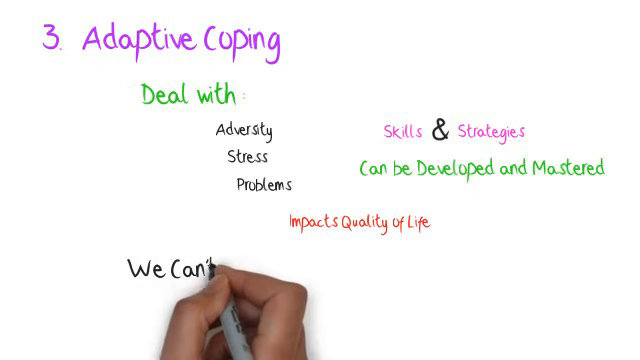